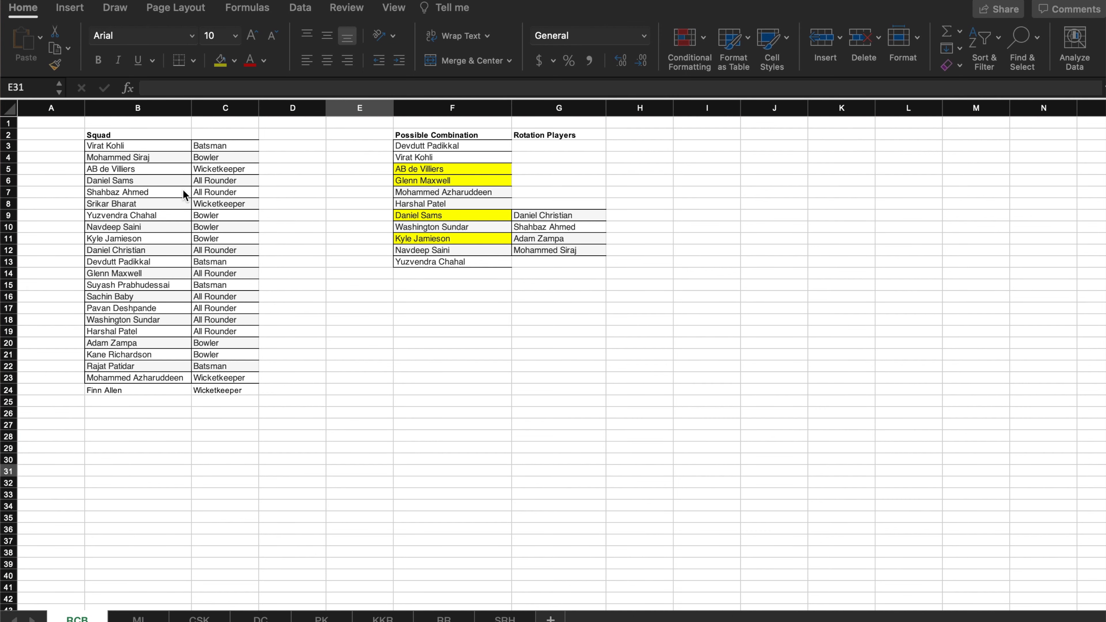
mouse_move(149, 333)
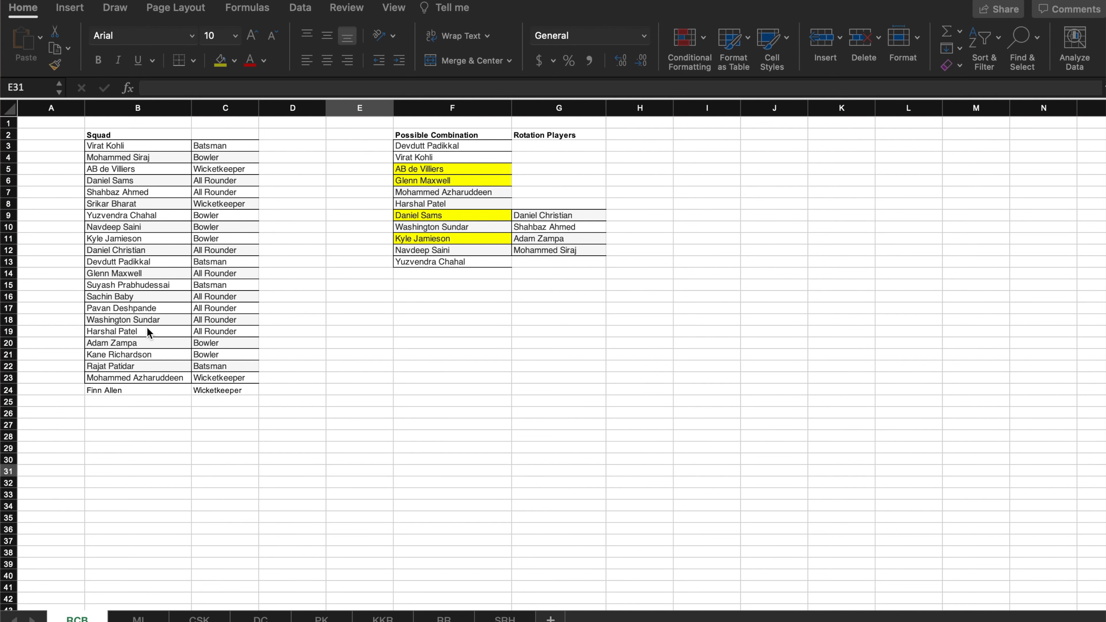
mouse_move(434, 169)
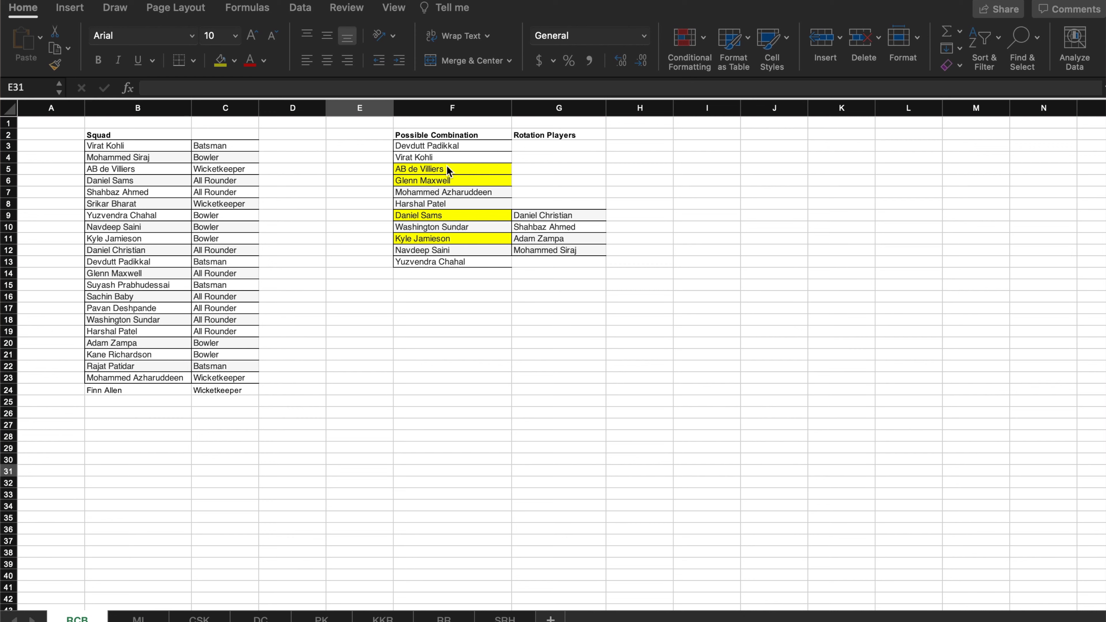
mouse_move(446, 150)
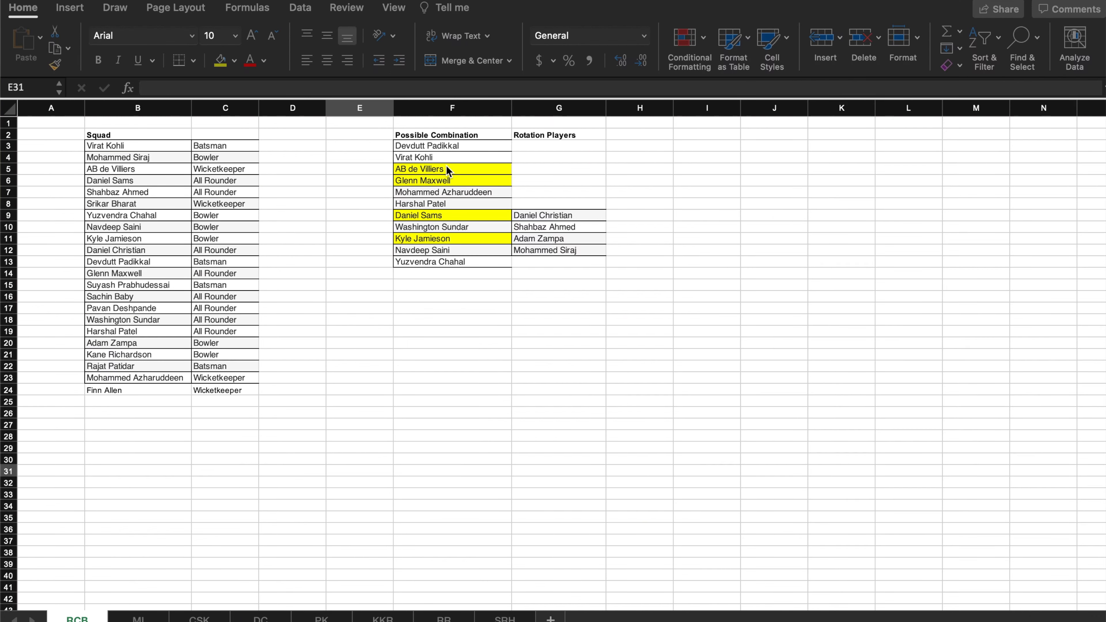
mouse_move(449, 173)
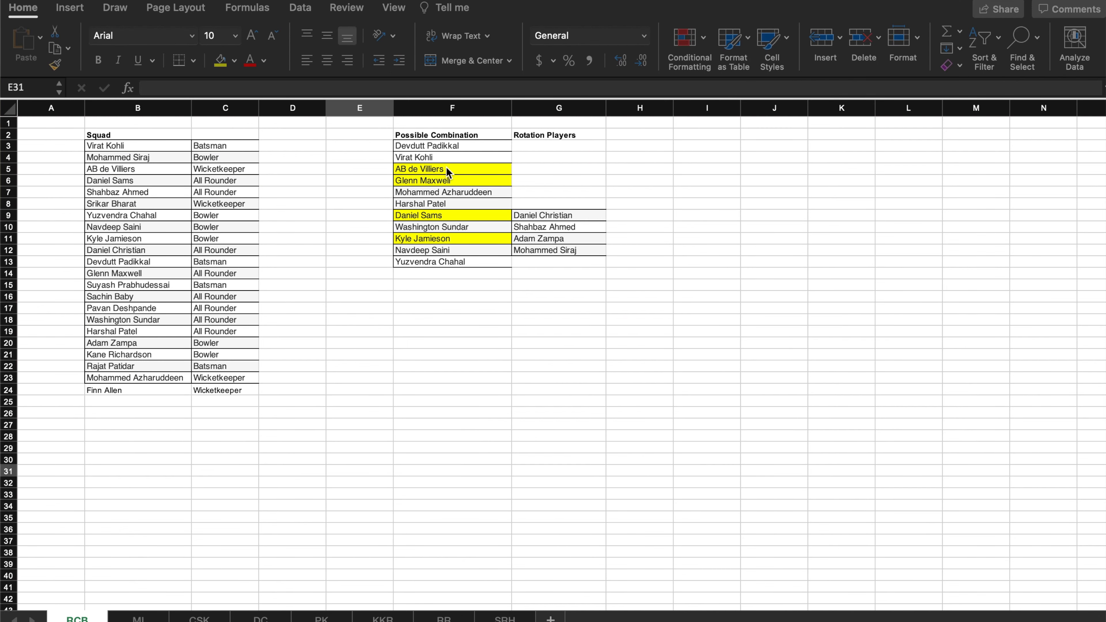
left_click(453, 169)
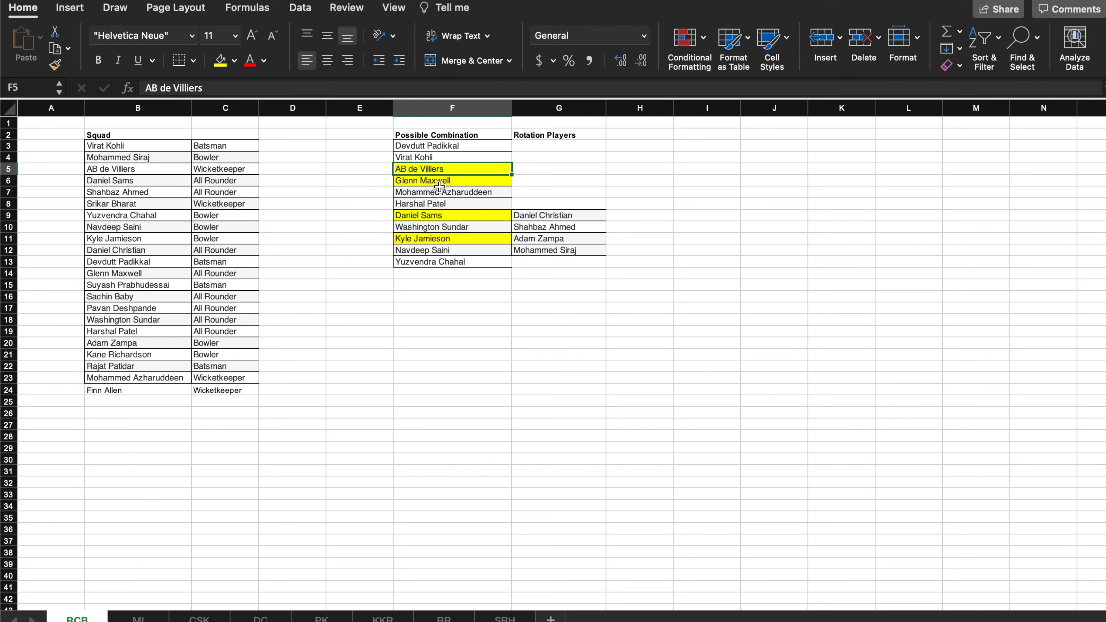
left_click(452, 181)
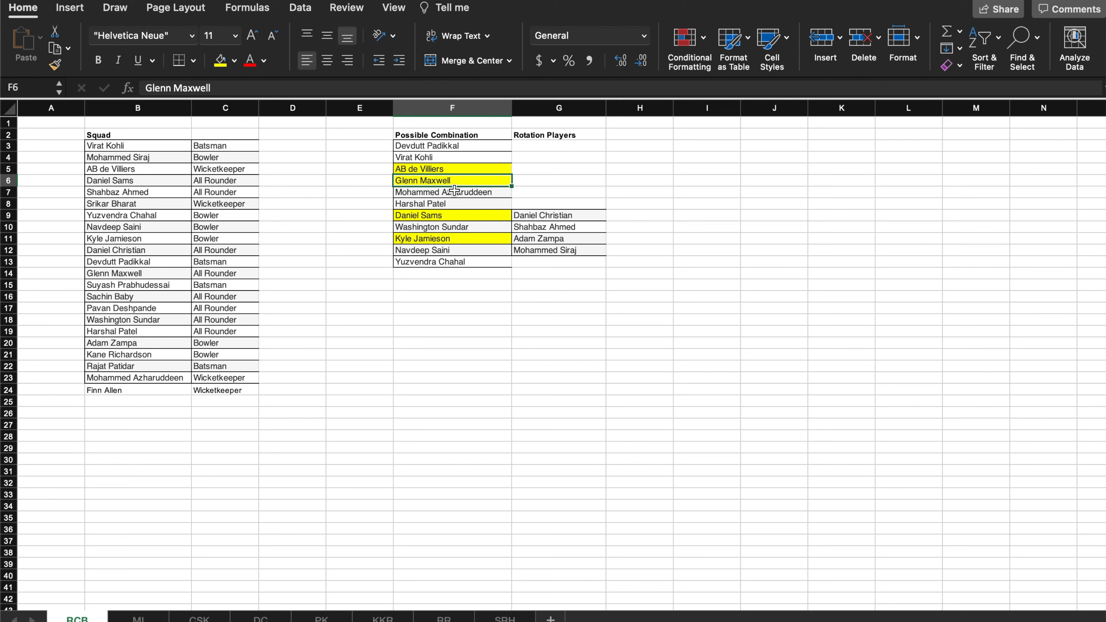
left_click(452, 192)
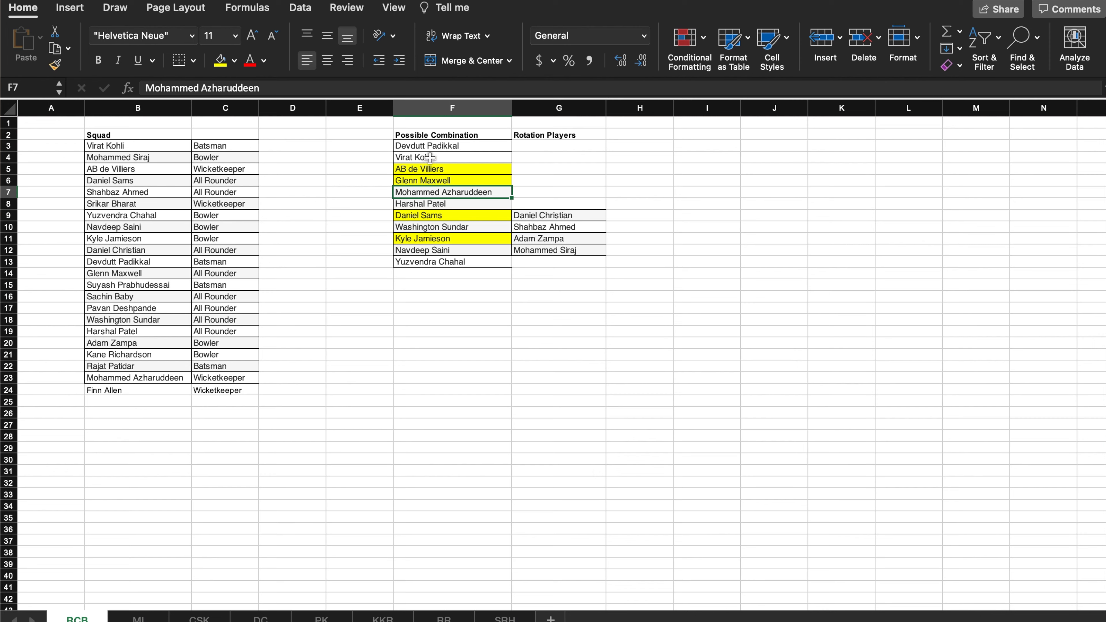
mouse_move(439, 187)
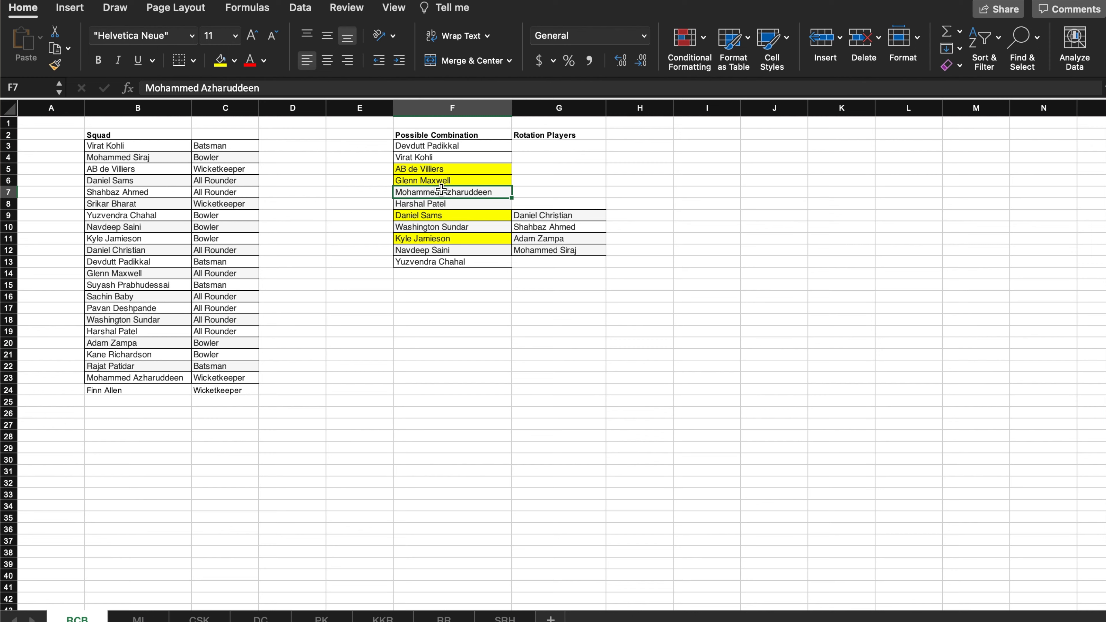
left_click(452, 203)
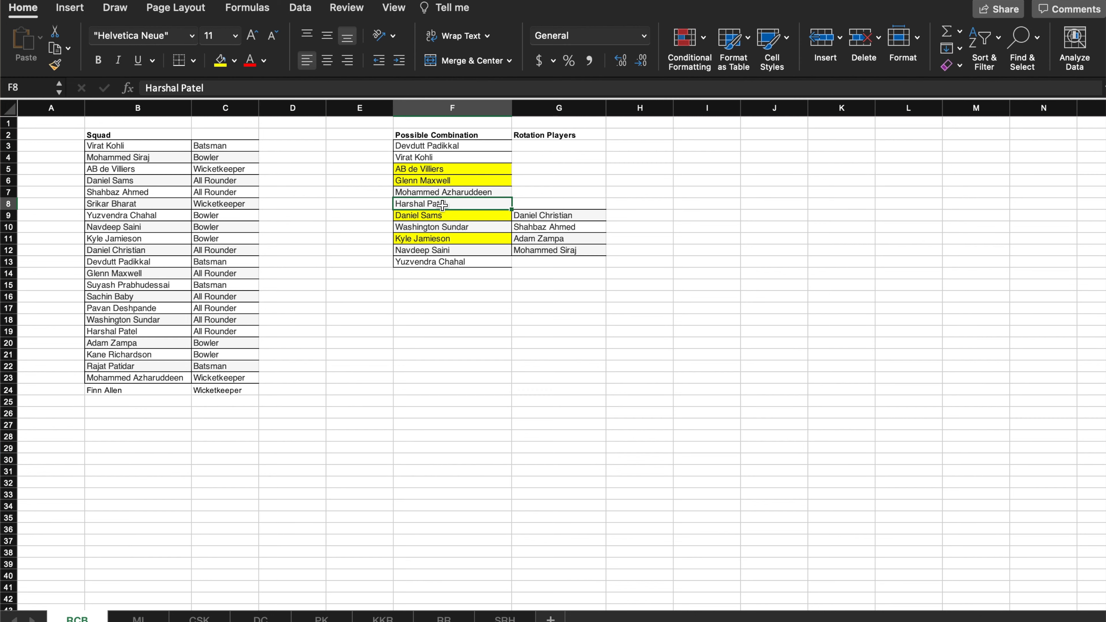
mouse_move(462, 233)
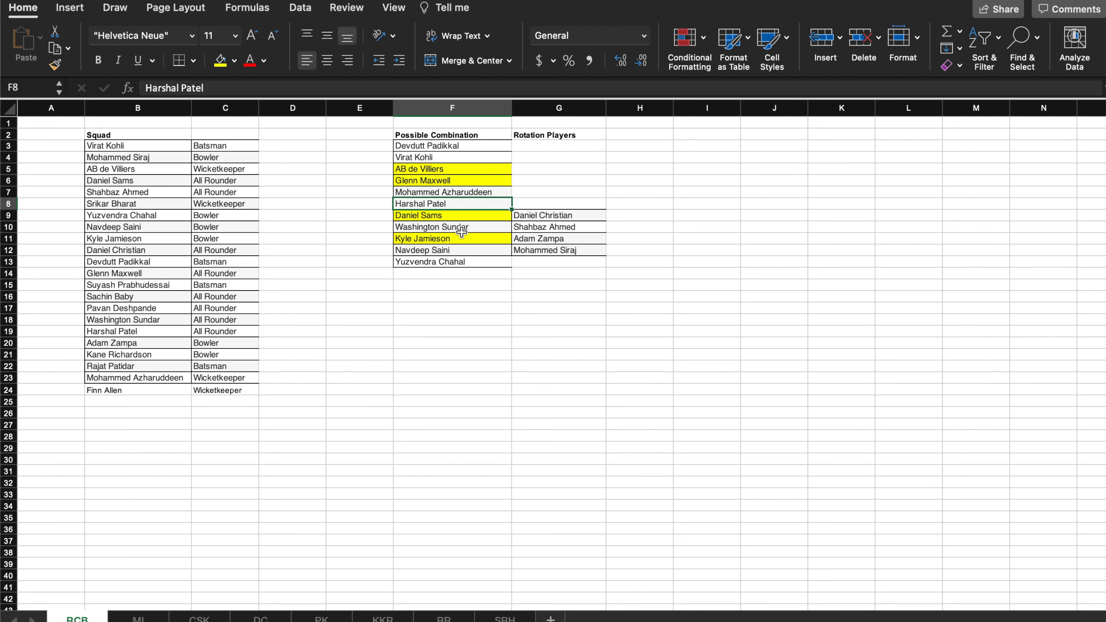
mouse_move(446, 208)
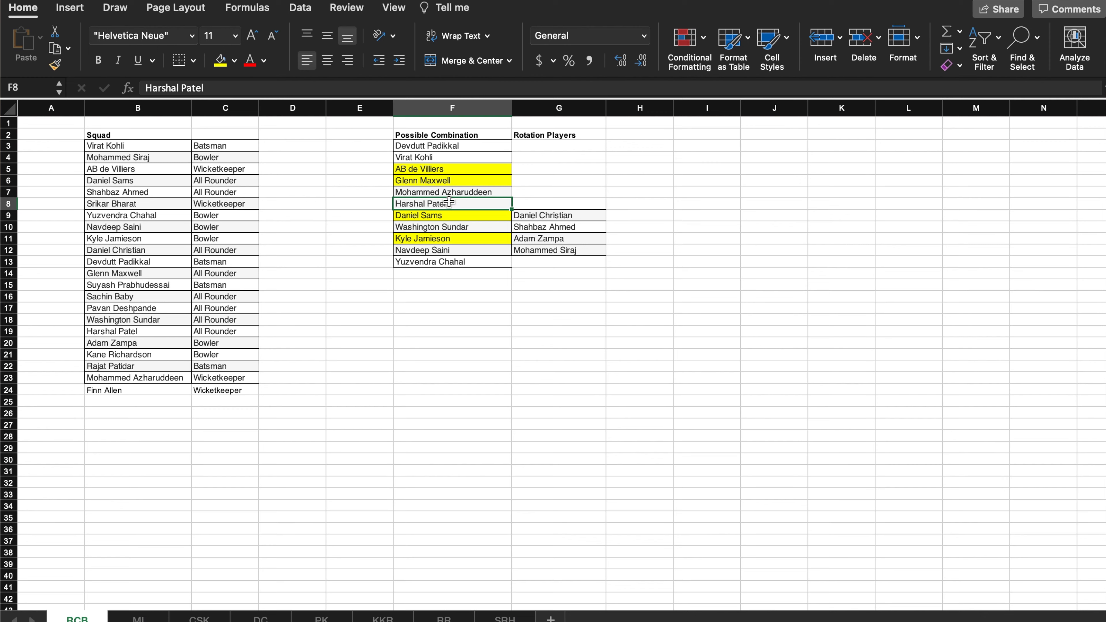
mouse_move(452, 215)
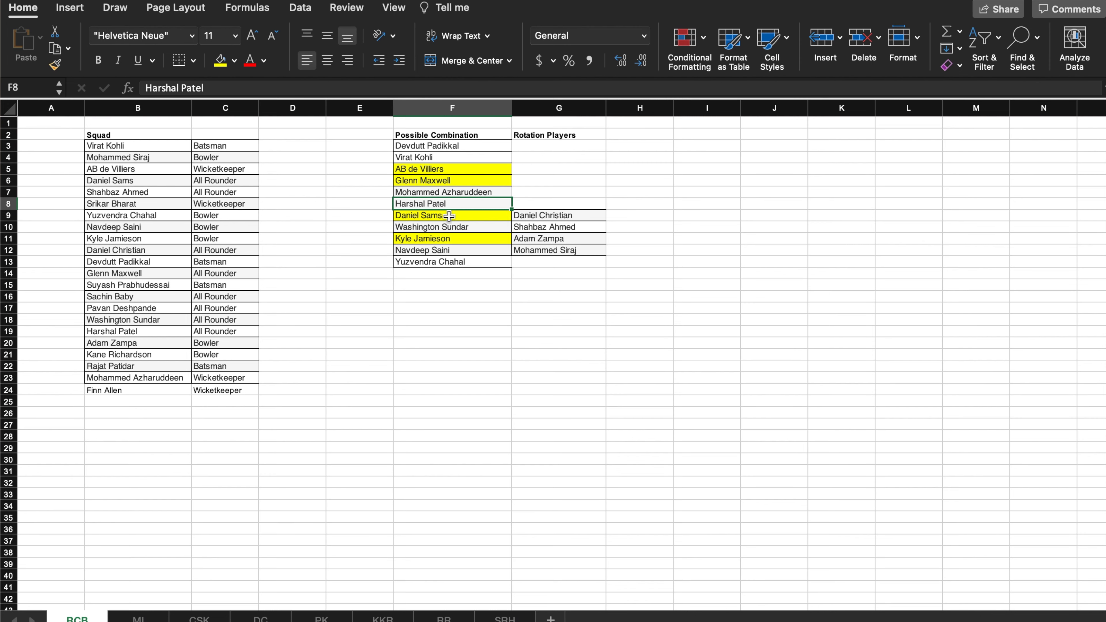
left_click(452, 215)
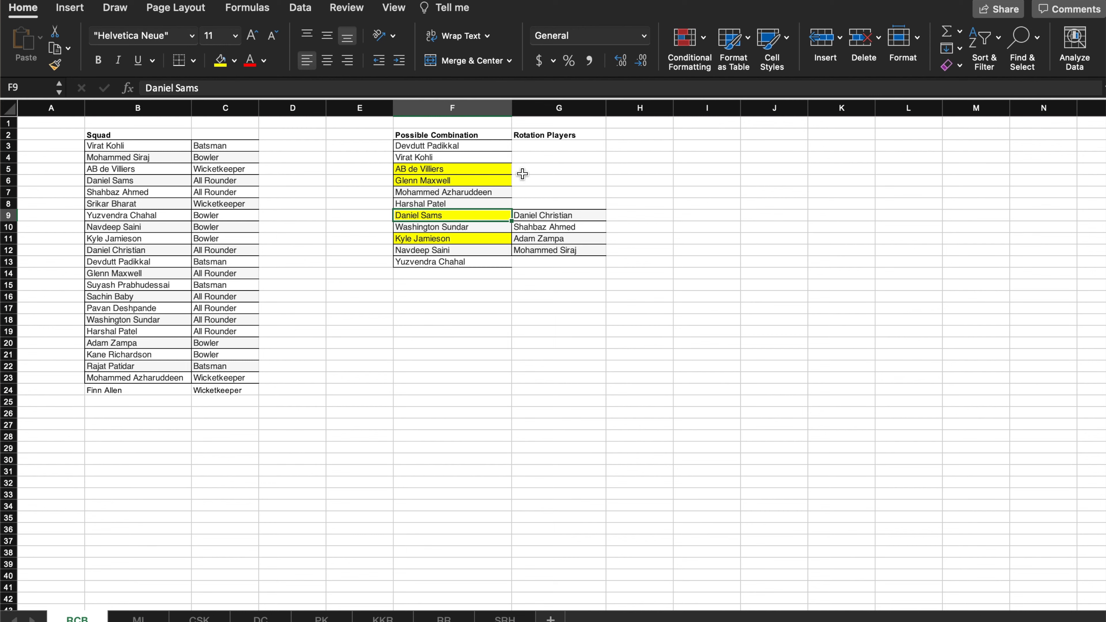
mouse_move(550, 214)
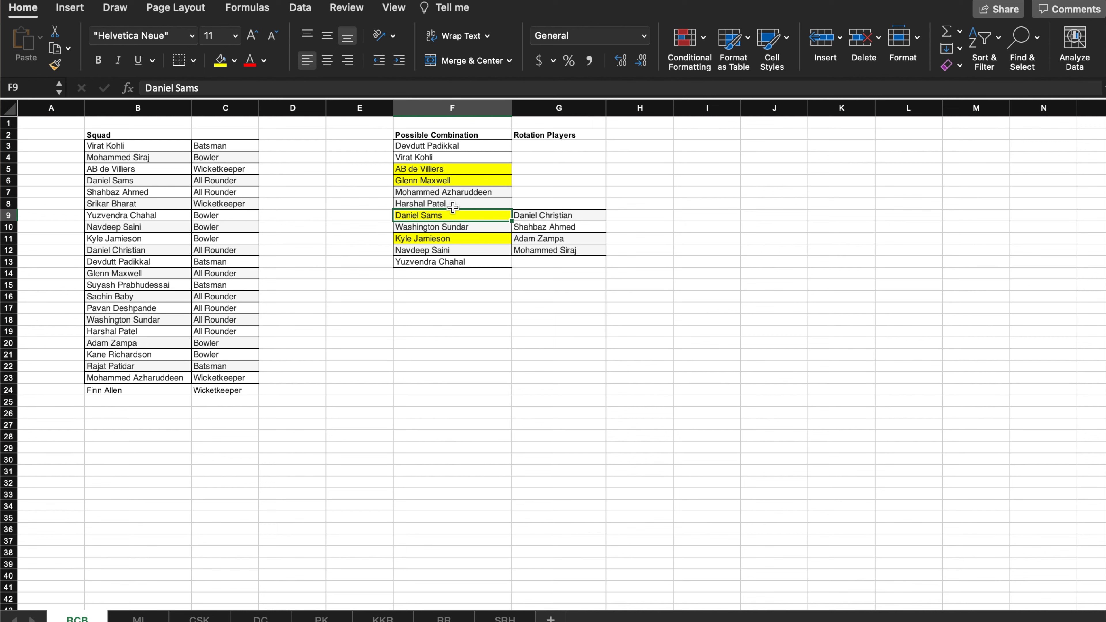
mouse_move(454, 193)
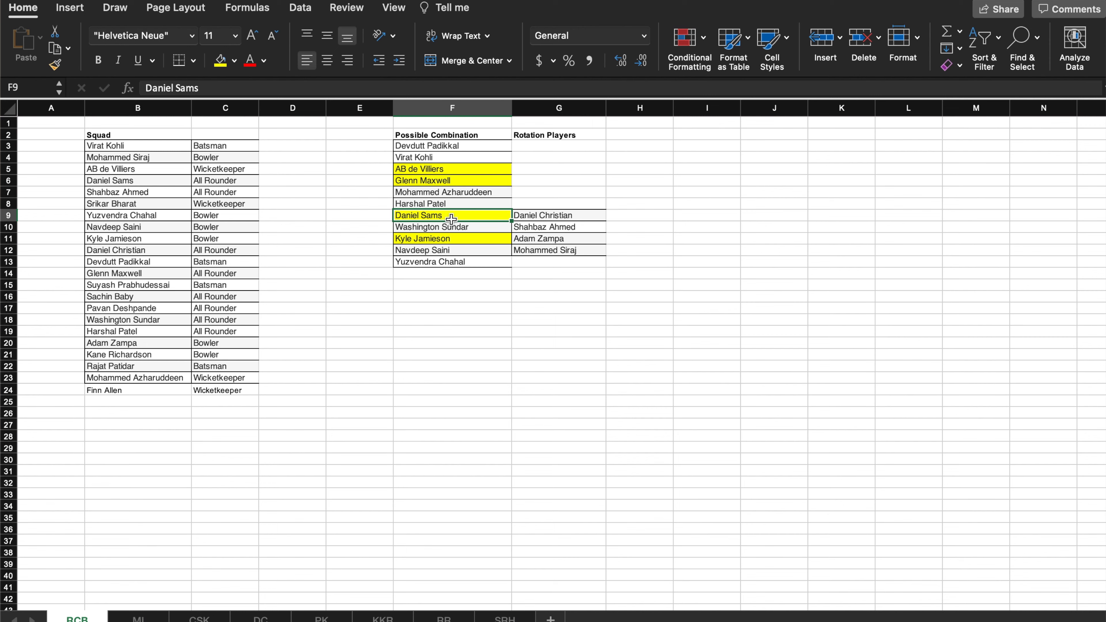
mouse_move(439, 250)
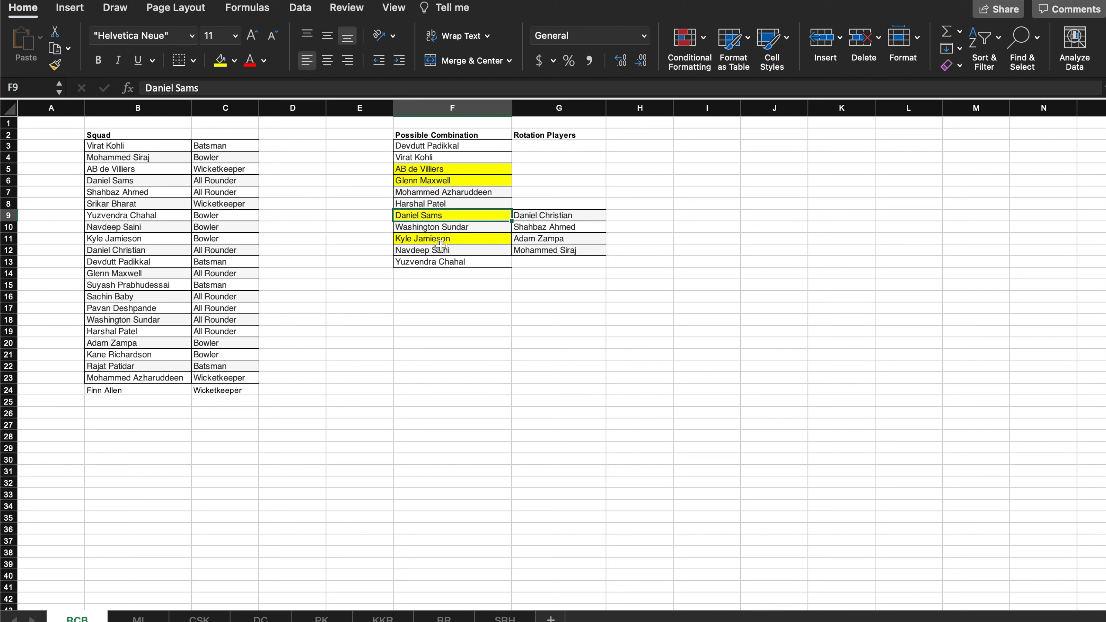
left_click(451, 227)
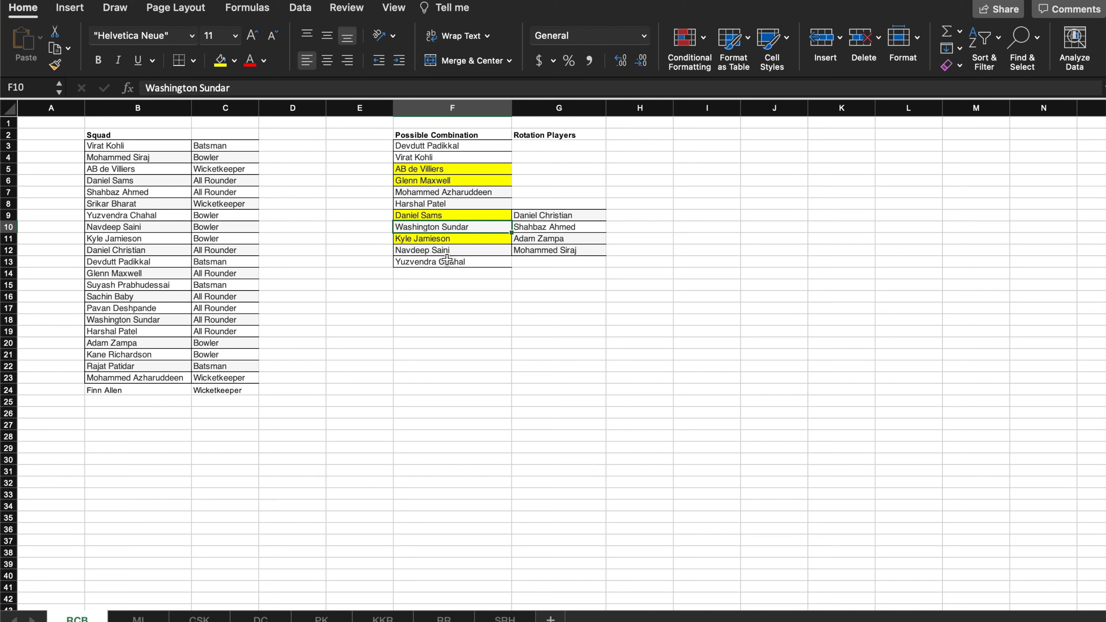
mouse_move(465, 226)
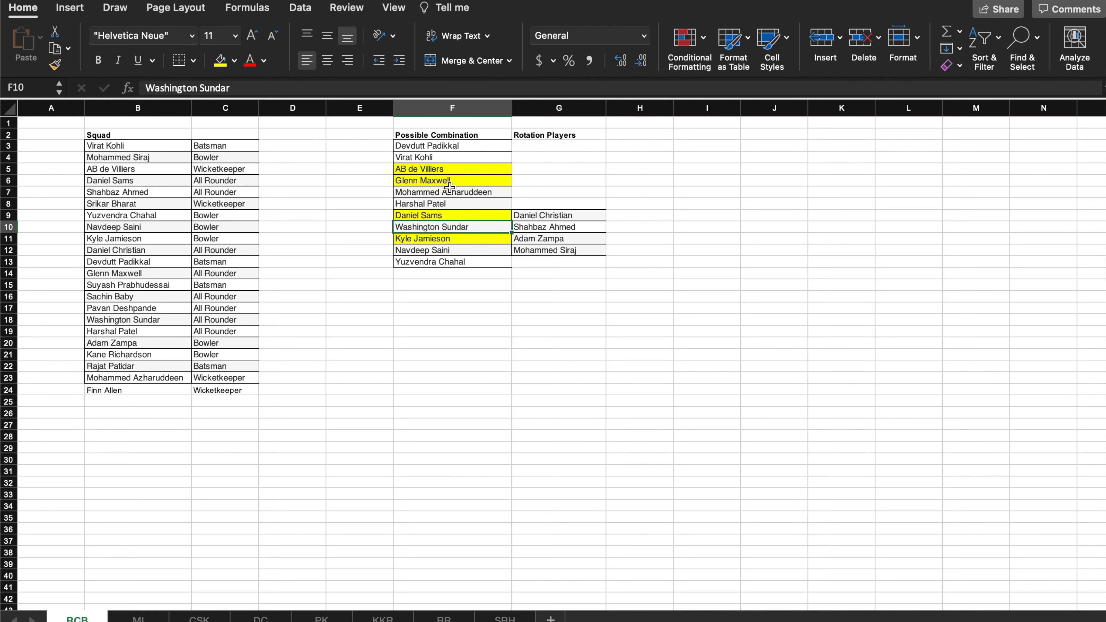
mouse_move(450, 158)
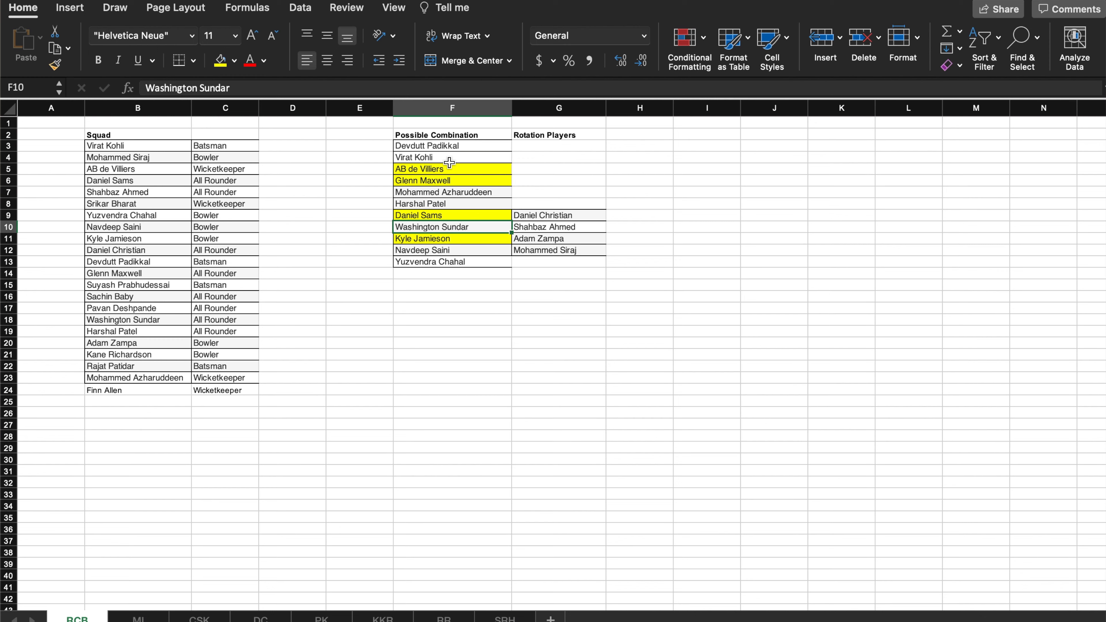
mouse_move(450, 157)
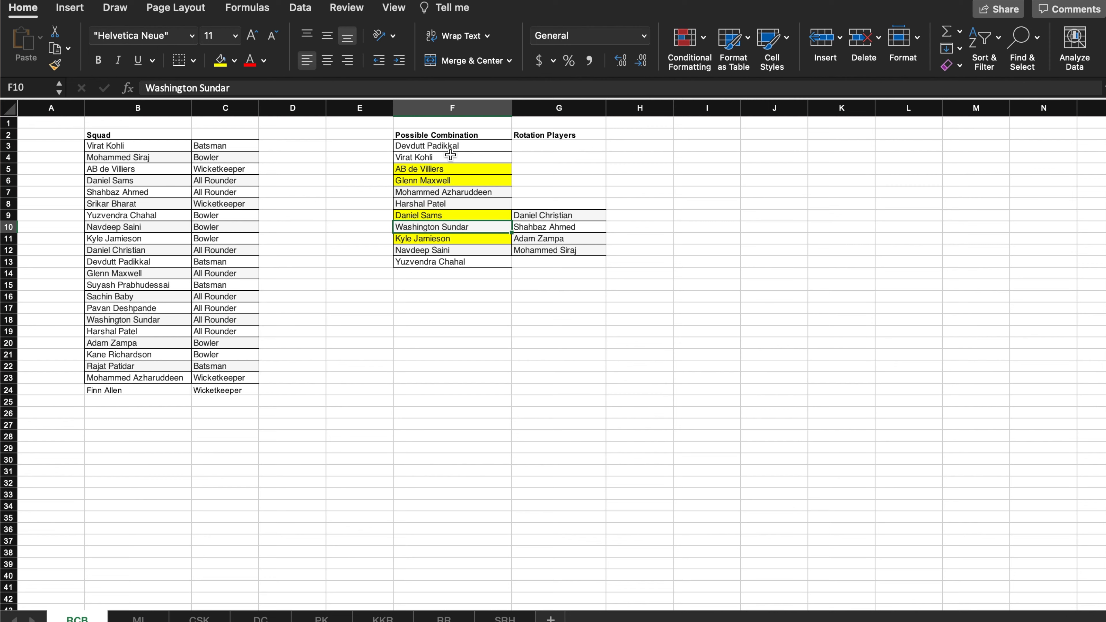
mouse_move(456, 148)
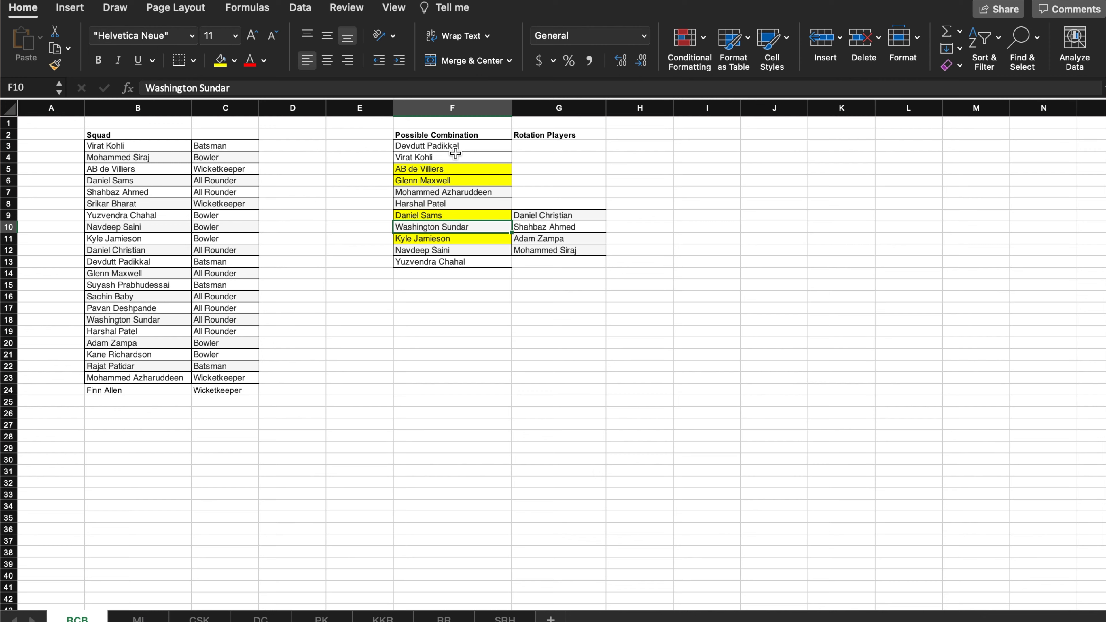
mouse_move(456, 151)
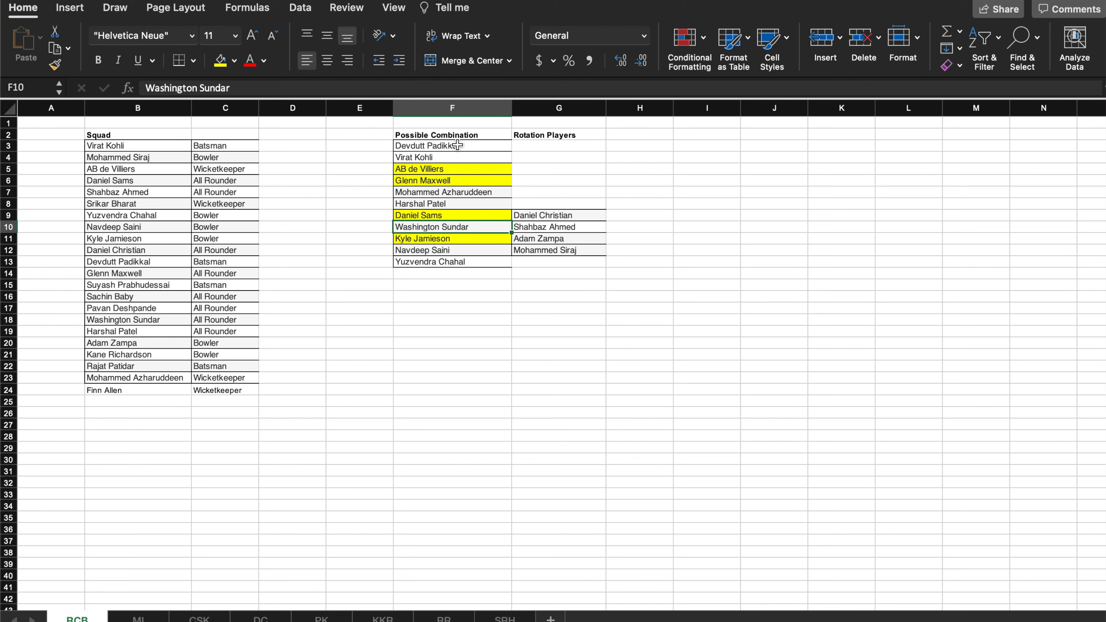
left_click(453, 238)
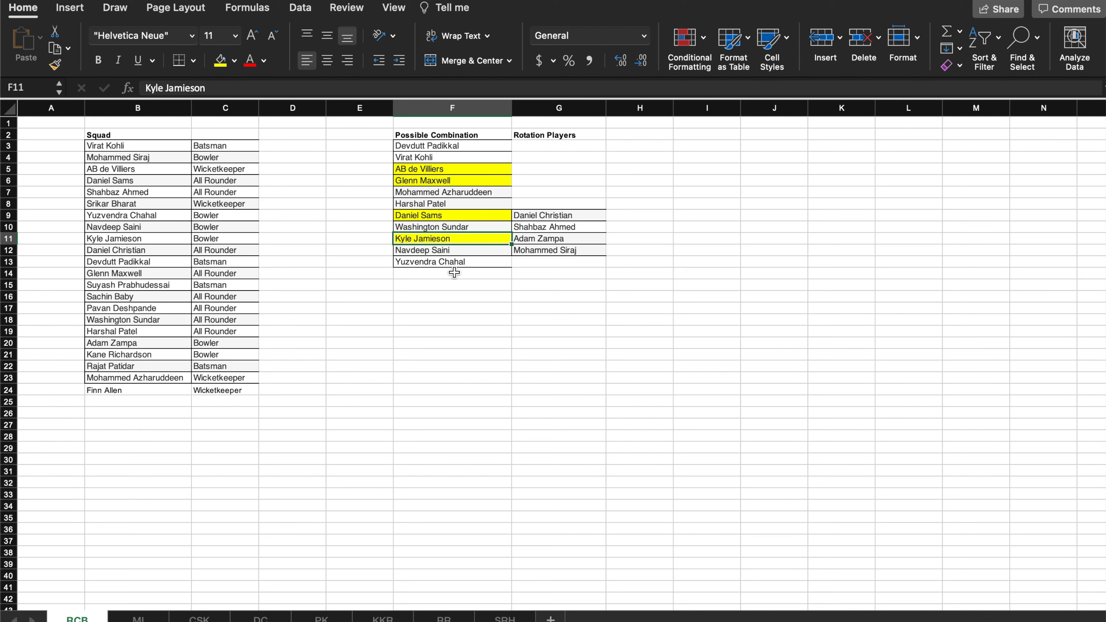
mouse_move(457, 249)
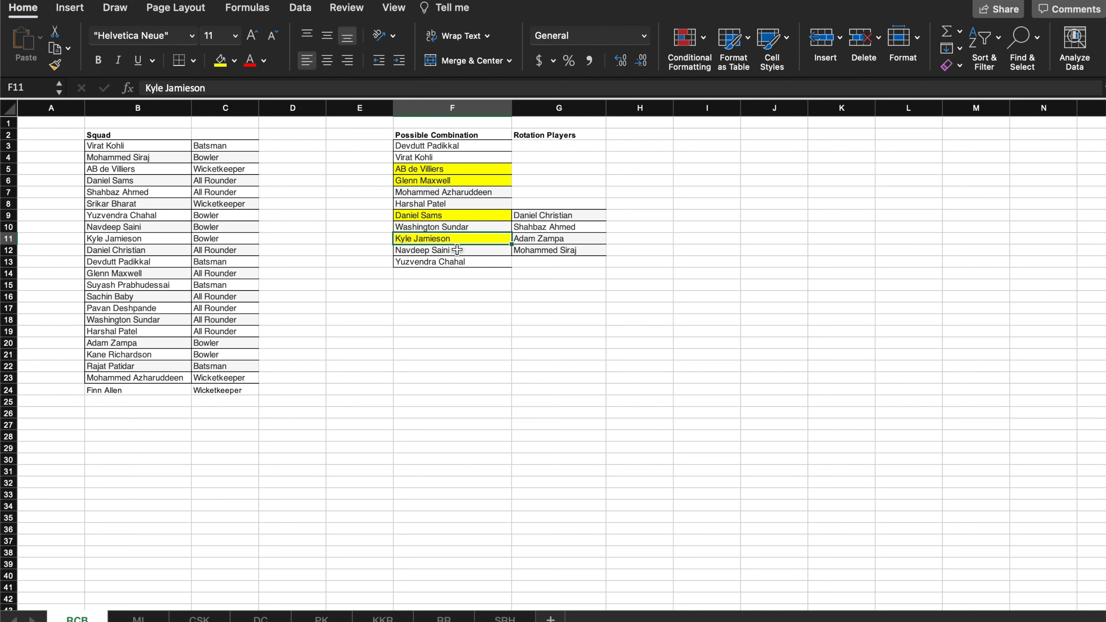
mouse_move(457, 241)
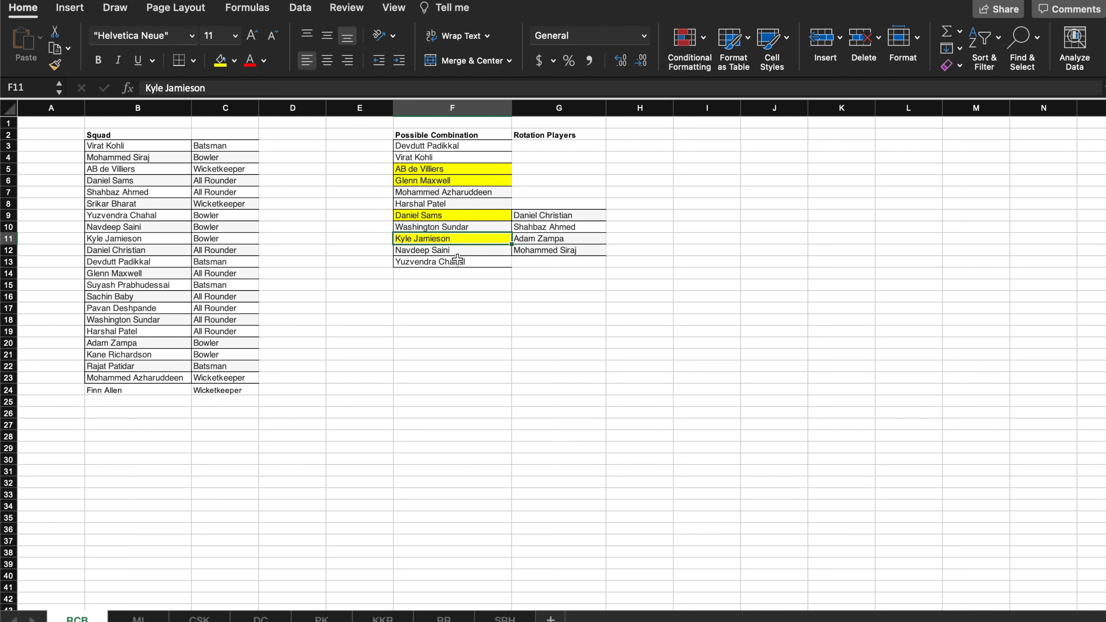
left_click(452, 250)
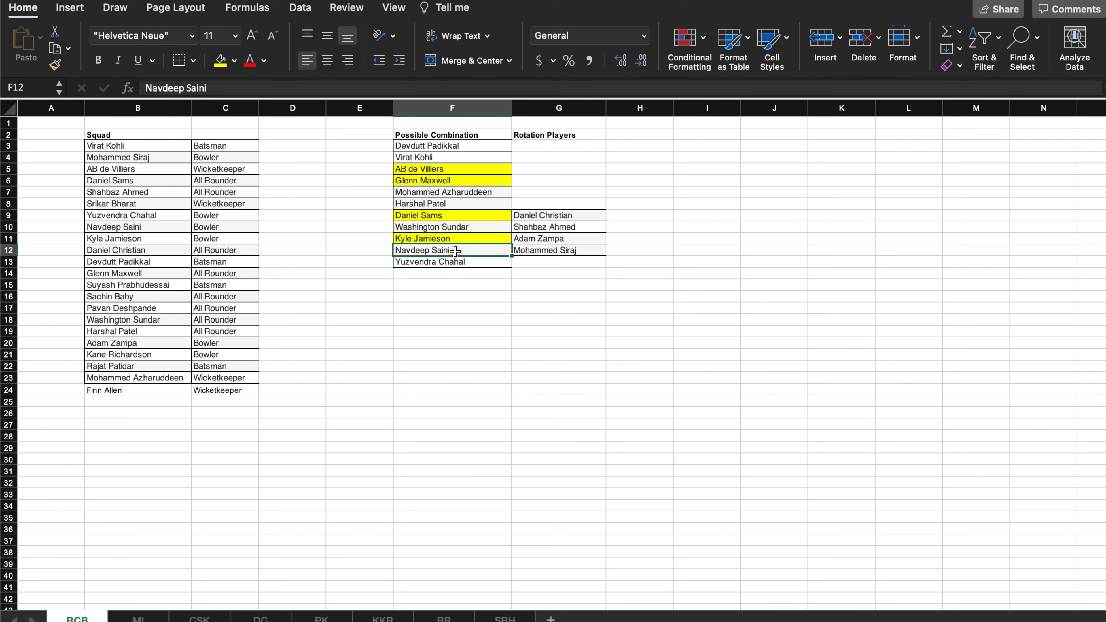
mouse_move(459, 255)
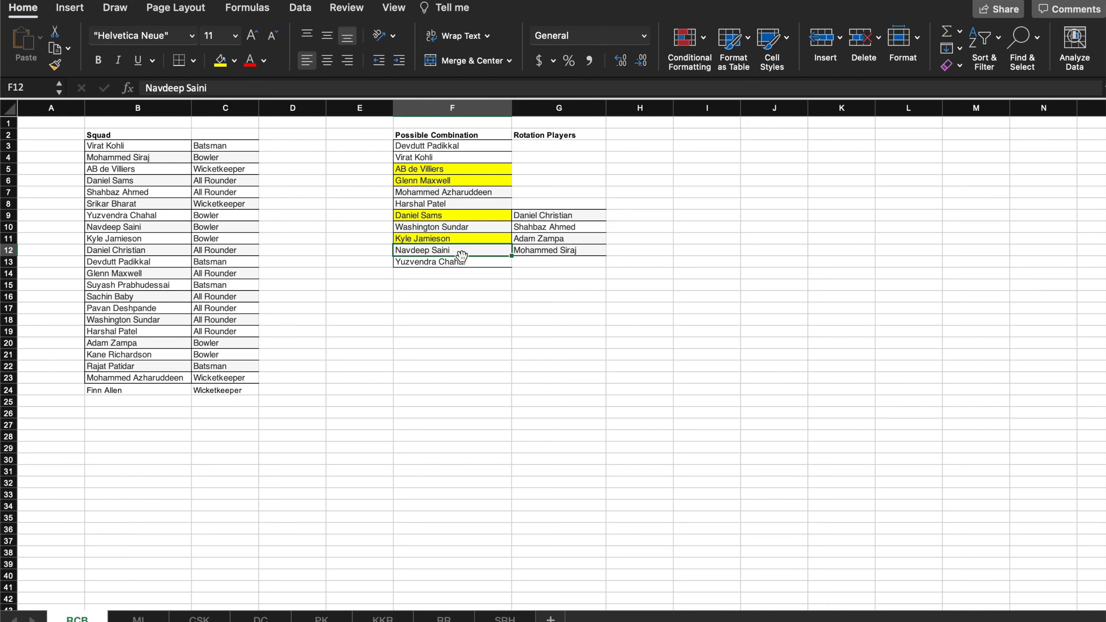
mouse_move(540, 238)
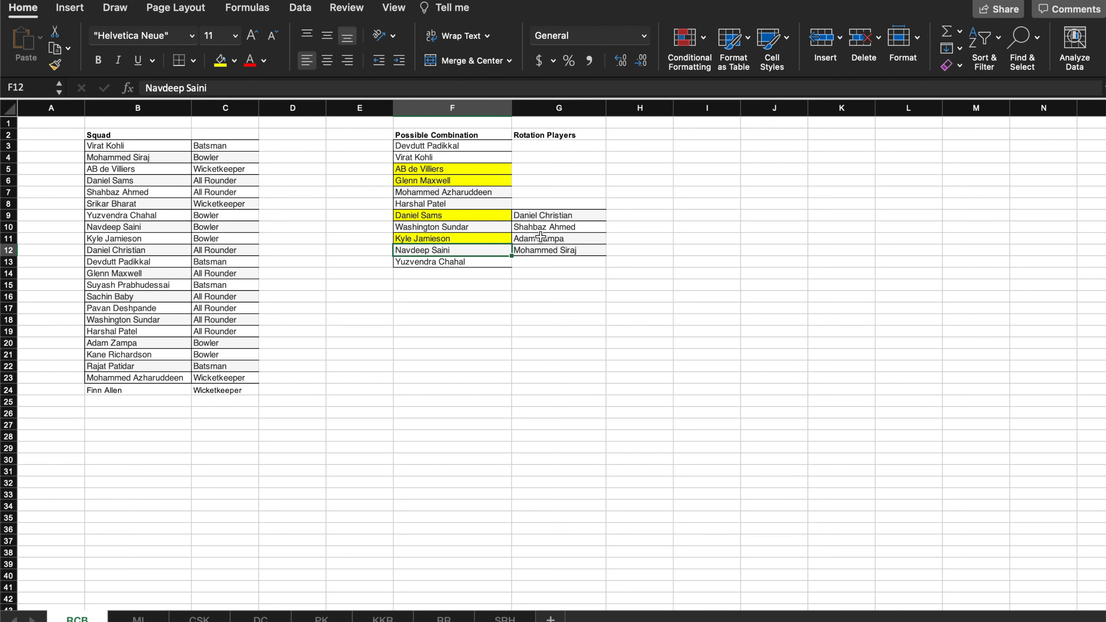
left_click_drag(559, 226, 558, 239)
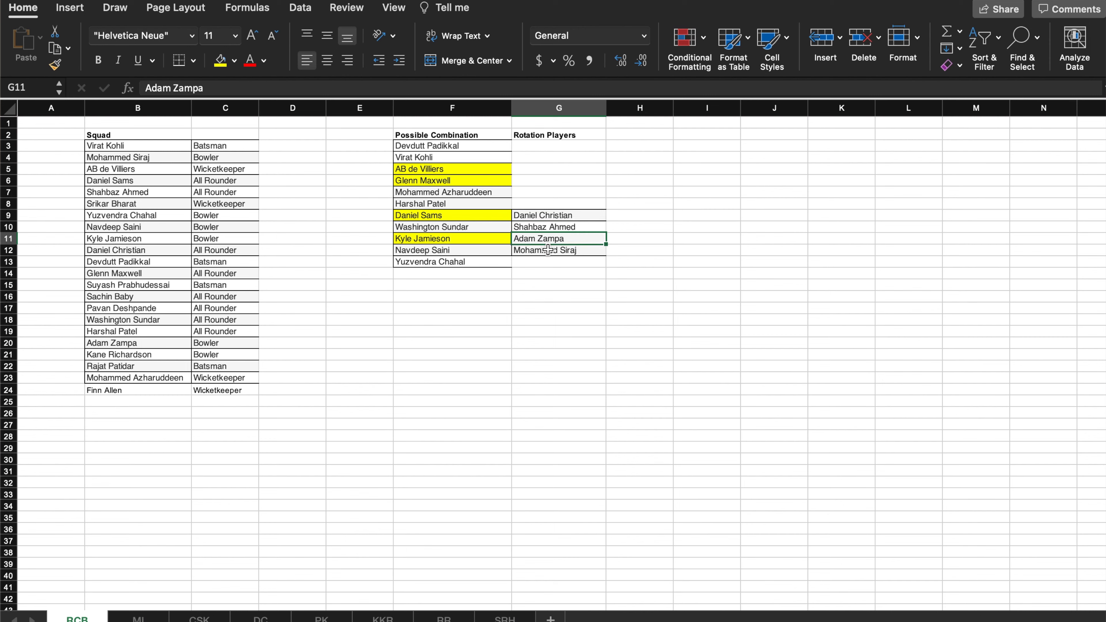
left_click(559, 227)
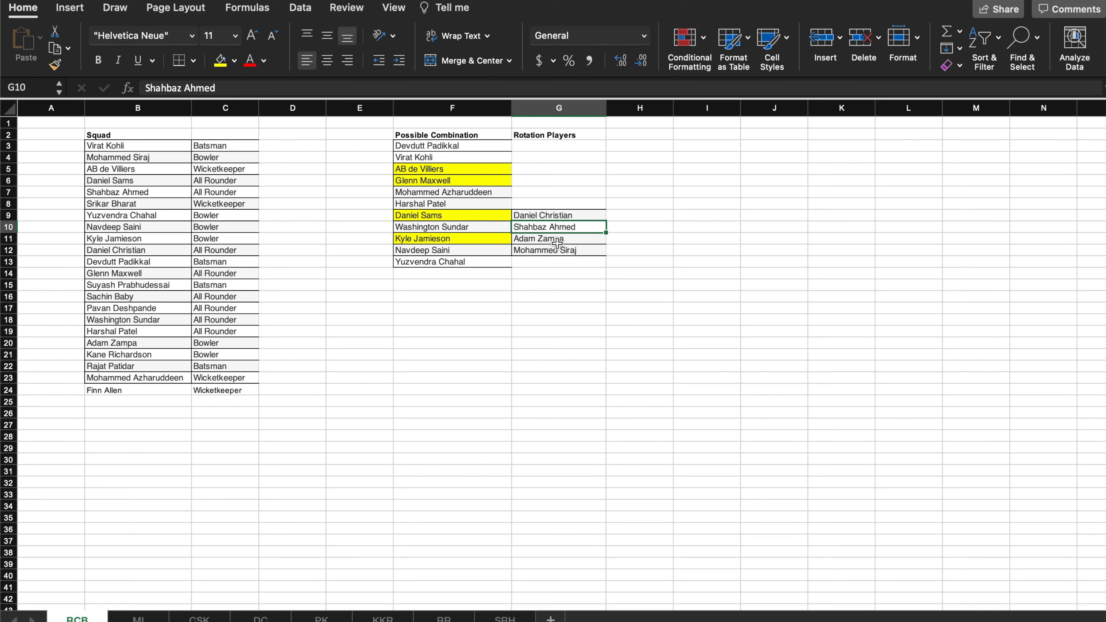
mouse_move(556, 240)
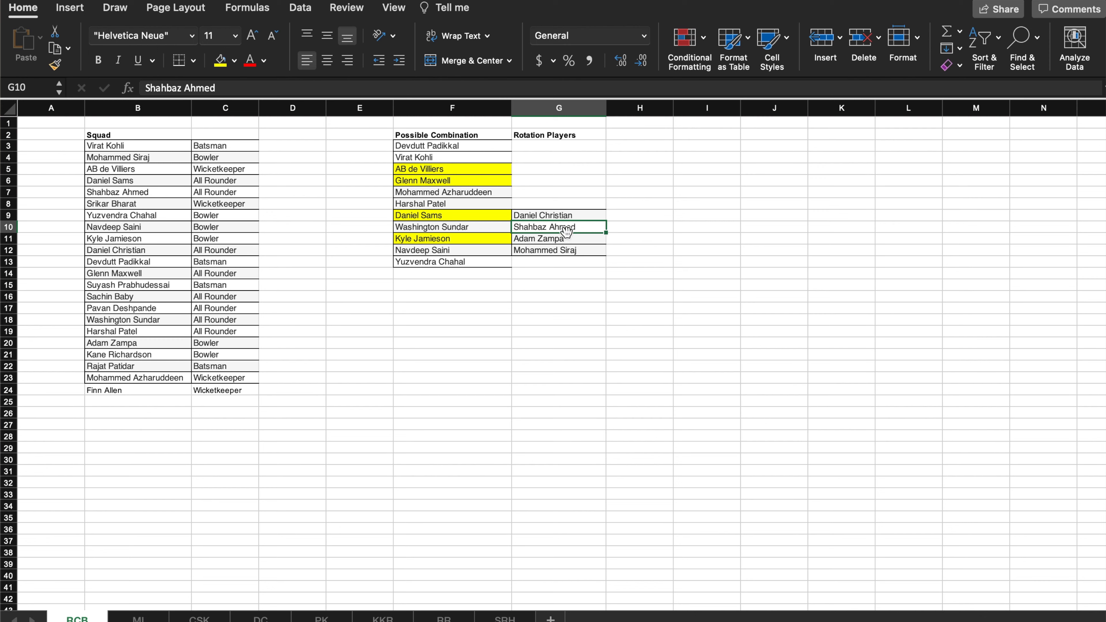
left_click(559, 239)
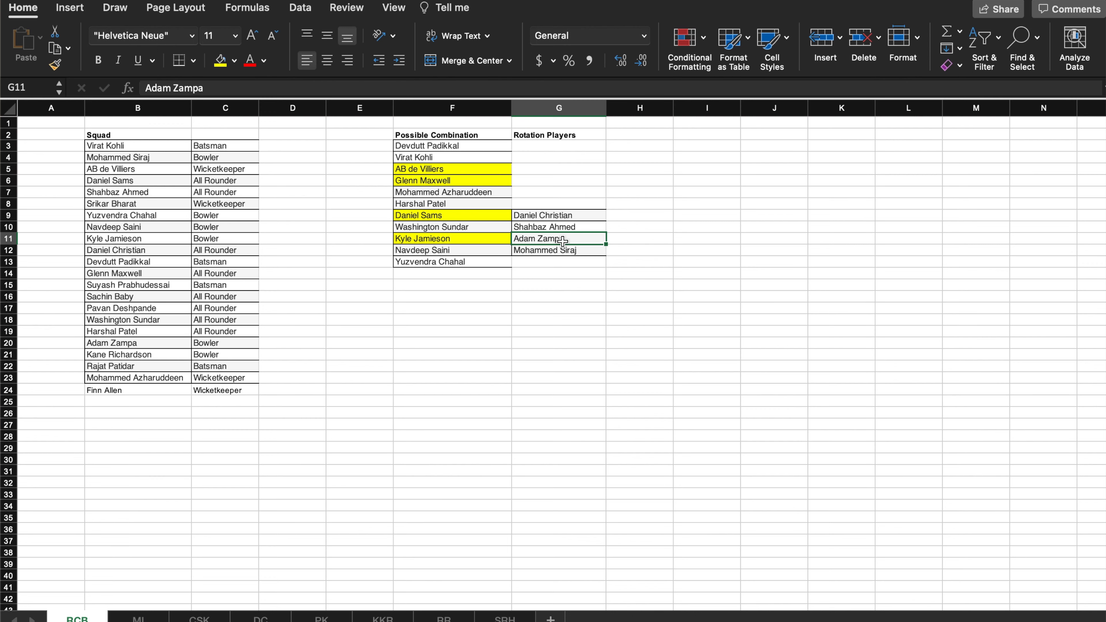
mouse_move(533, 233)
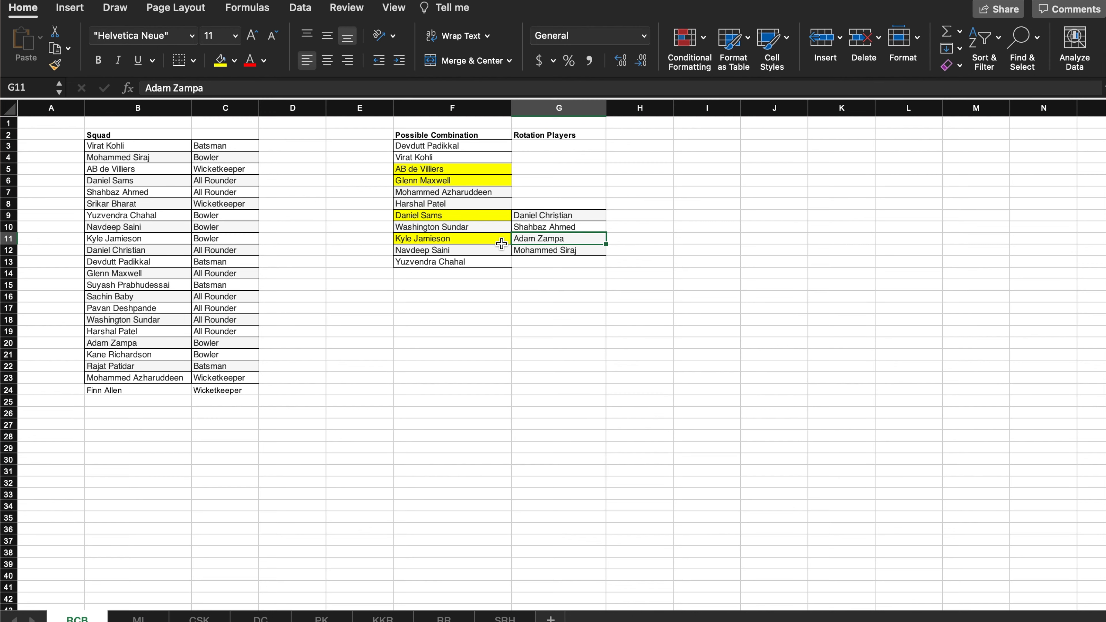
mouse_move(469, 243)
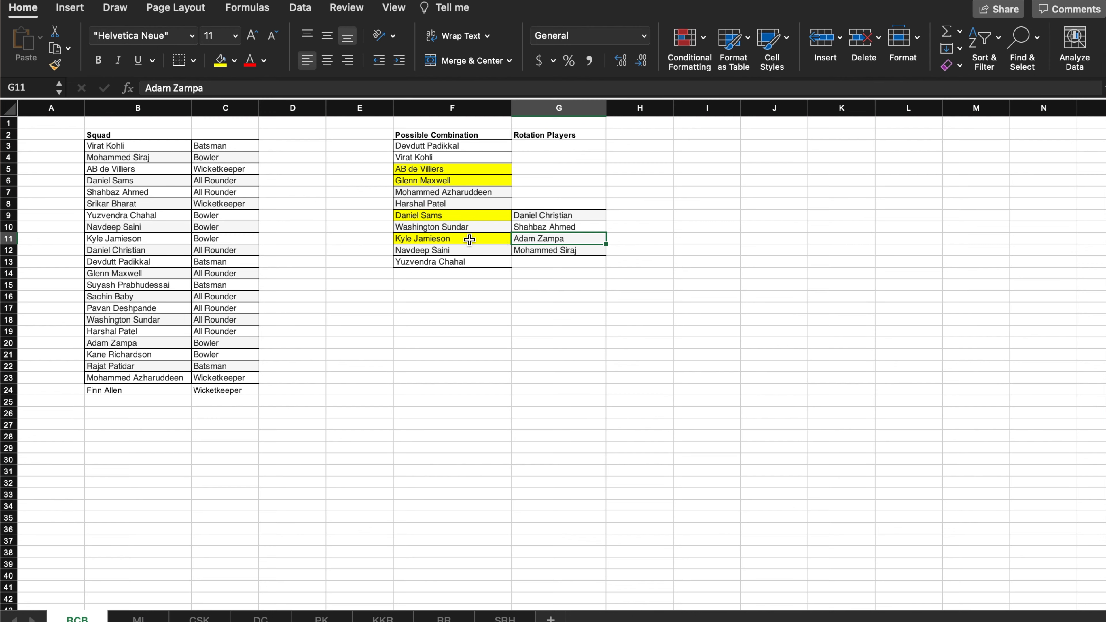
mouse_move(477, 217)
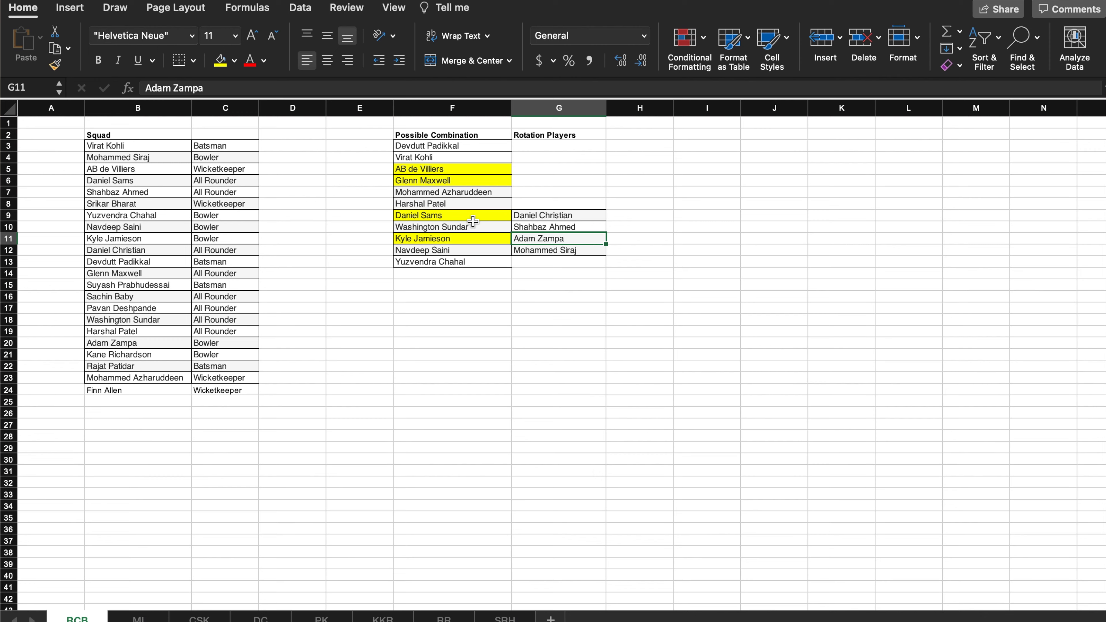
mouse_move(532, 249)
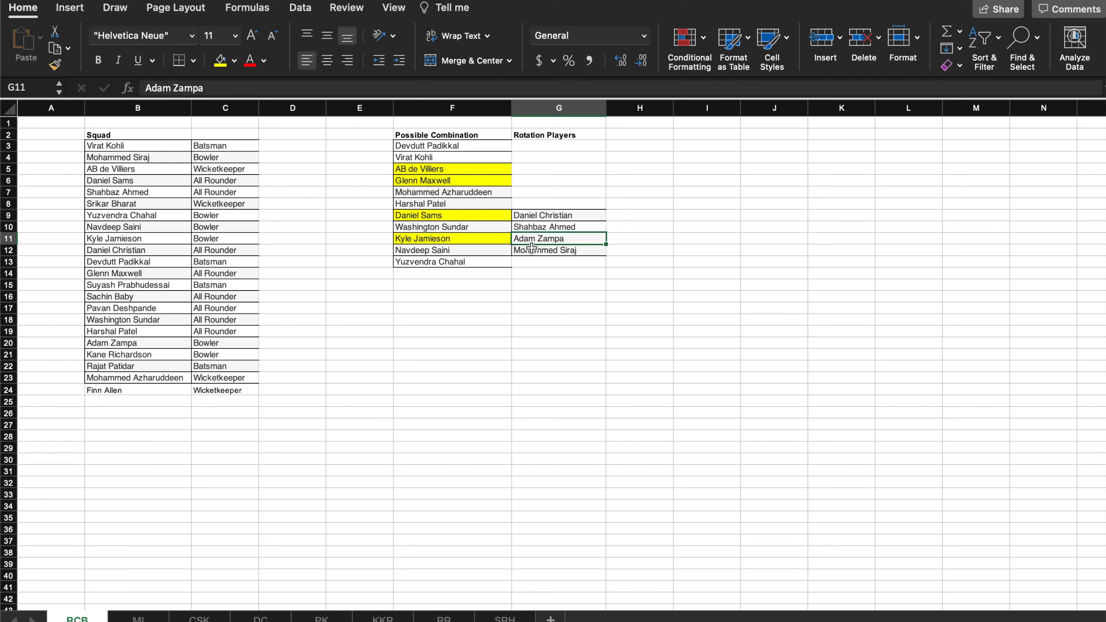
left_click(558, 250)
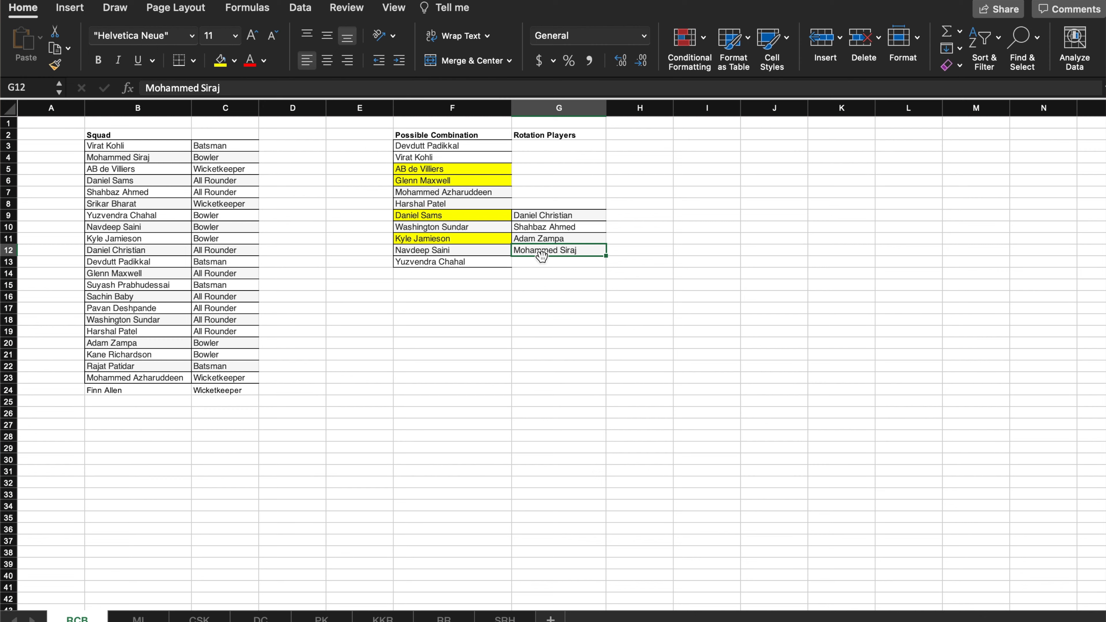
mouse_move(479, 249)
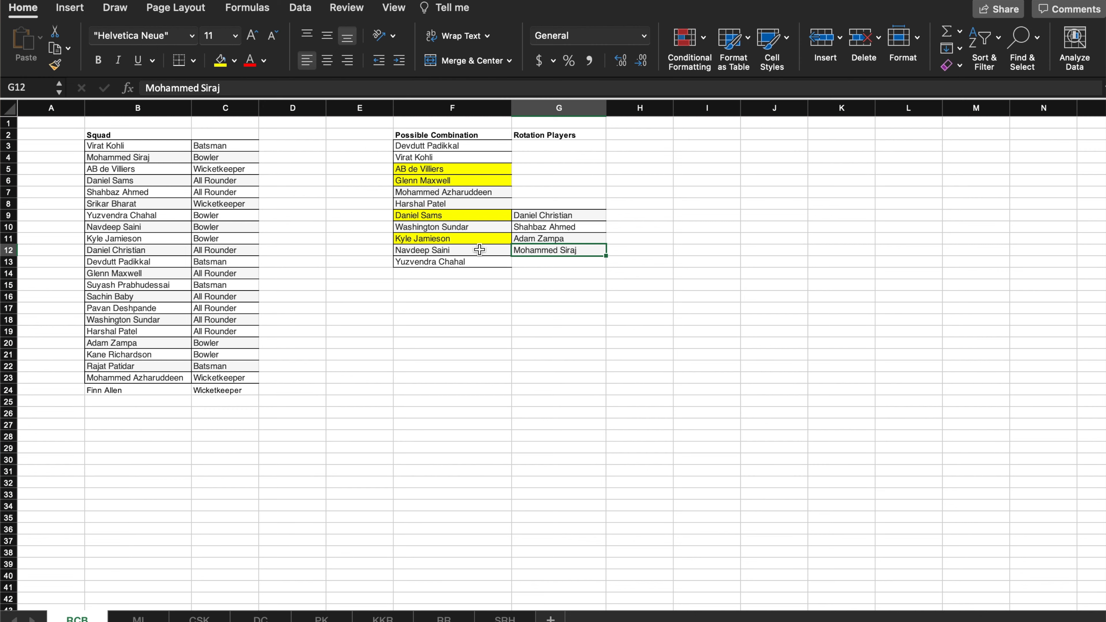
mouse_move(536, 252)
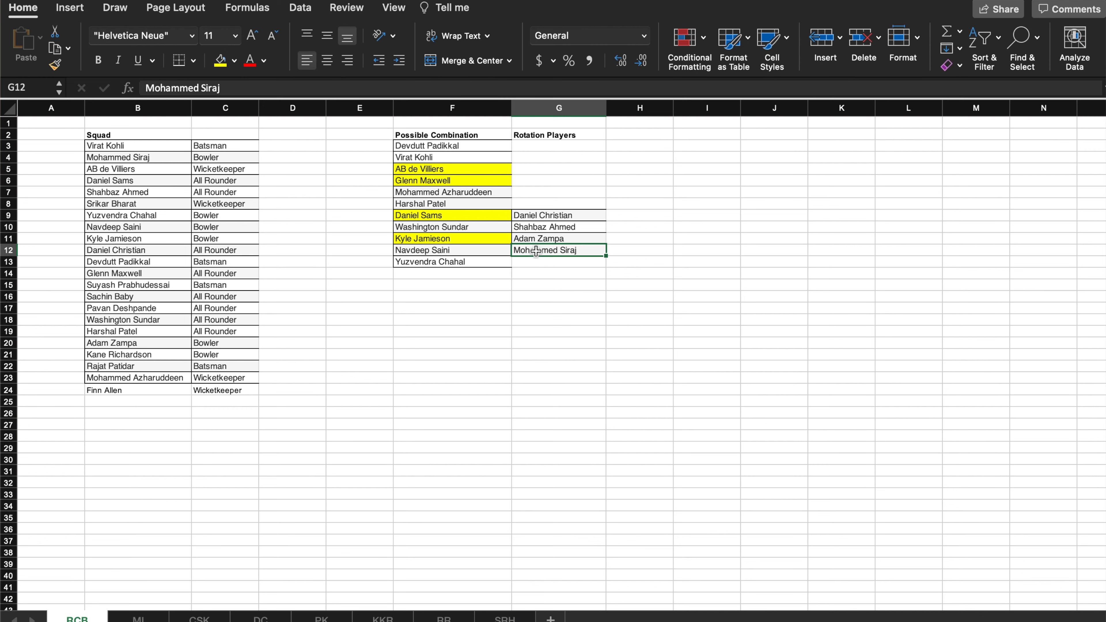
mouse_move(512, 252)
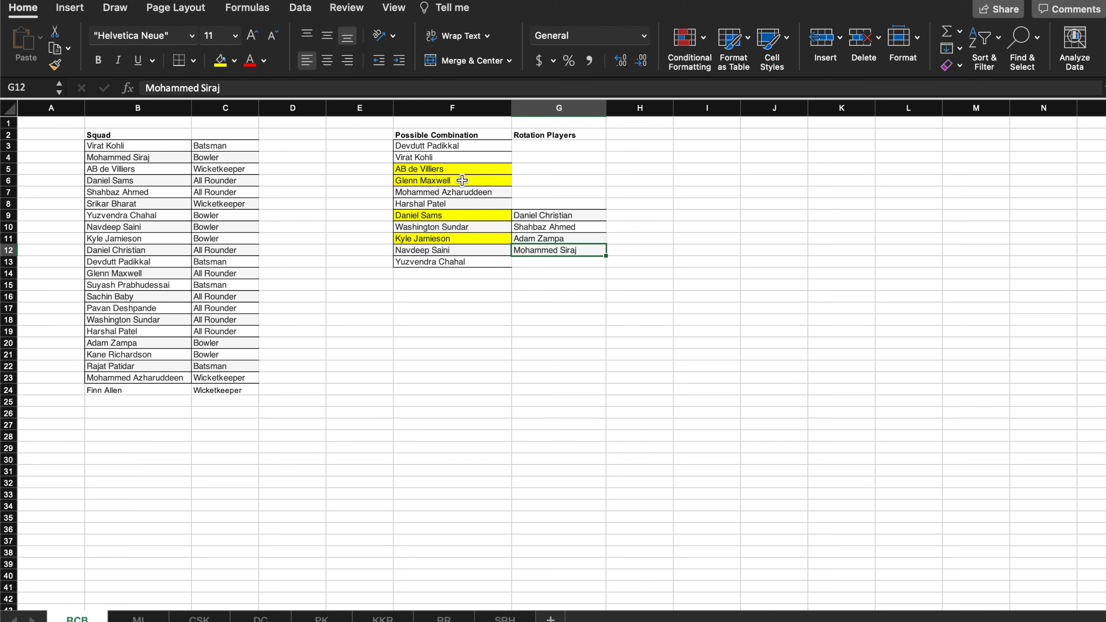
mouse_move(456, 227)
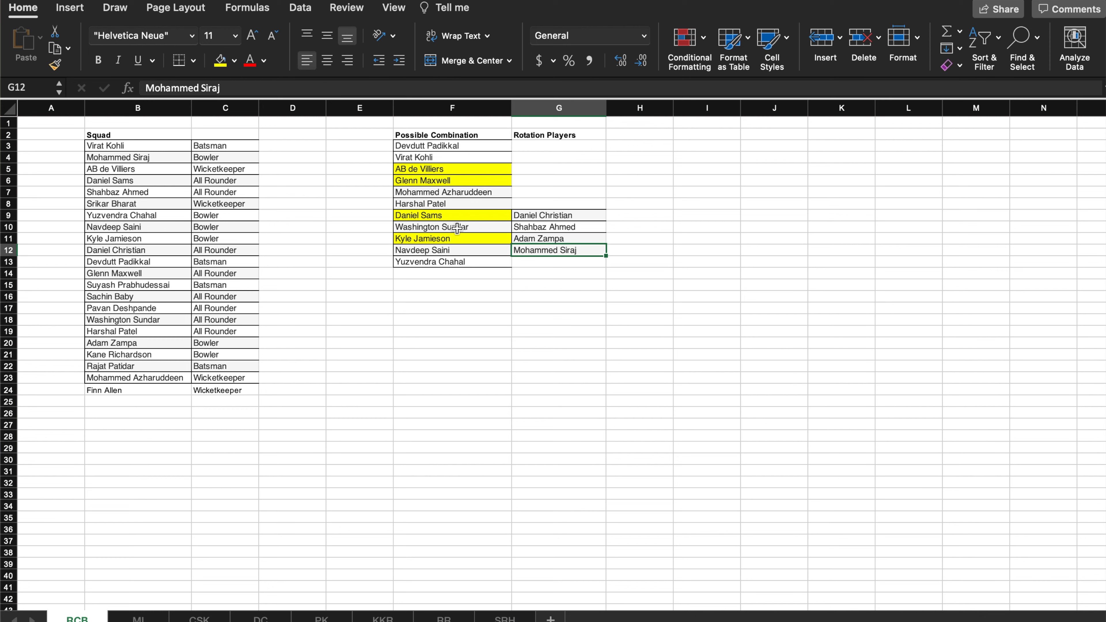